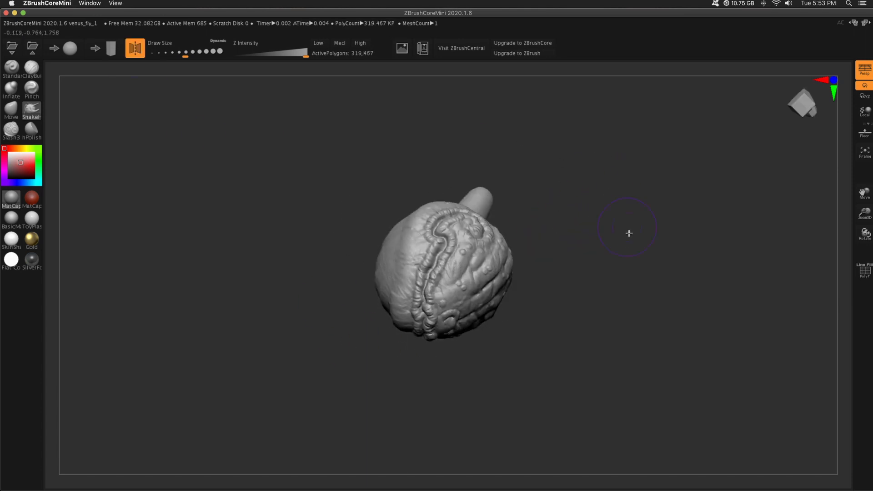
Step: Pull the head's short stub out into a long curved neck with SnakeHook, saving the project along the way
drag(629, 232, 341, 228)
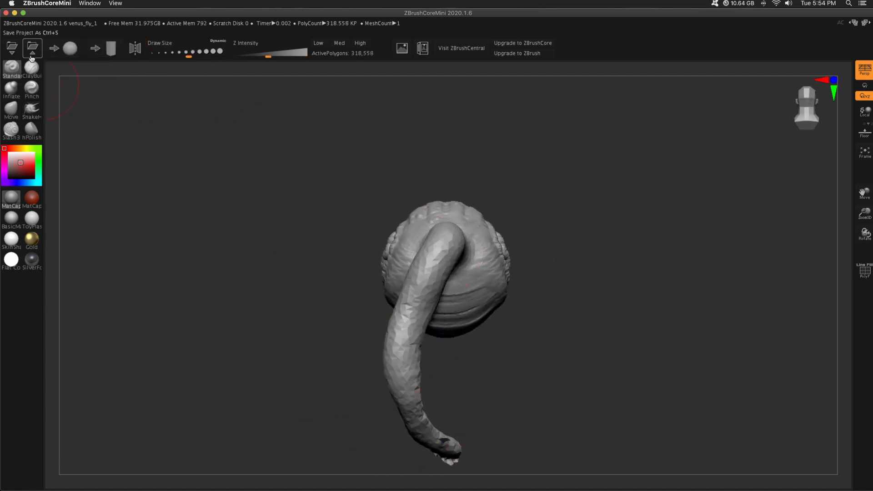
click(31, 110)
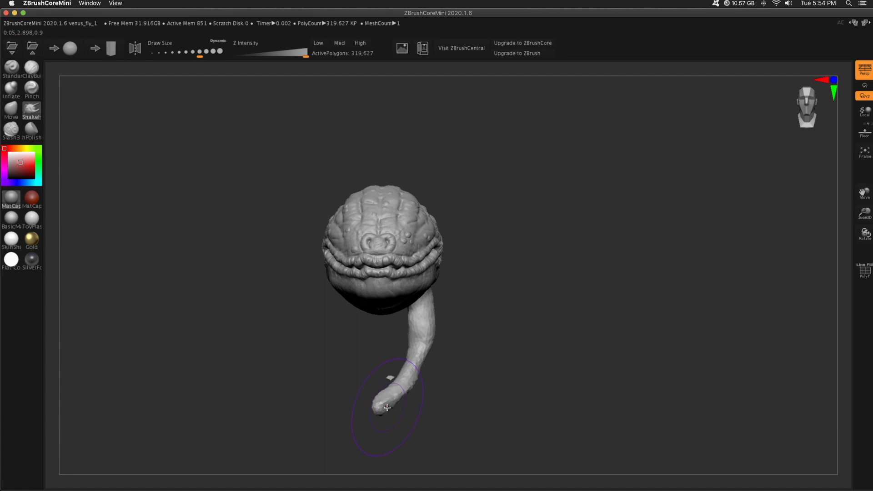
drag(387, 409, 389, 349)
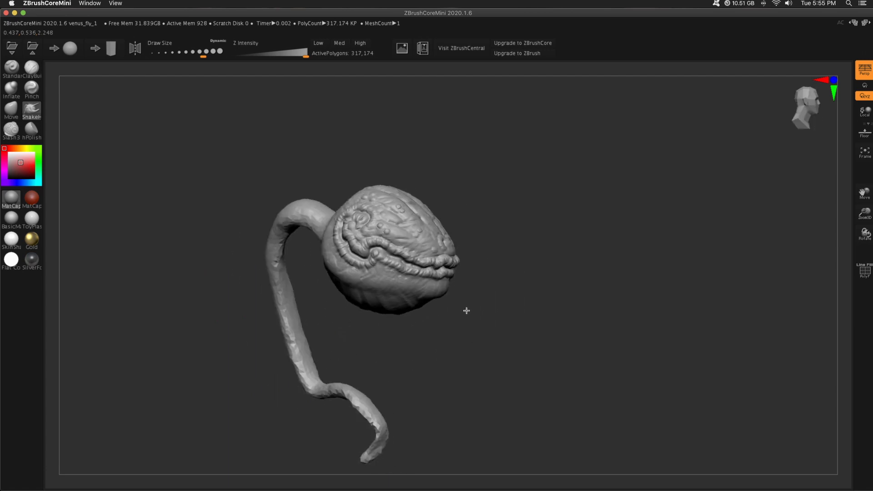
drag(467, 311, 414, 333)
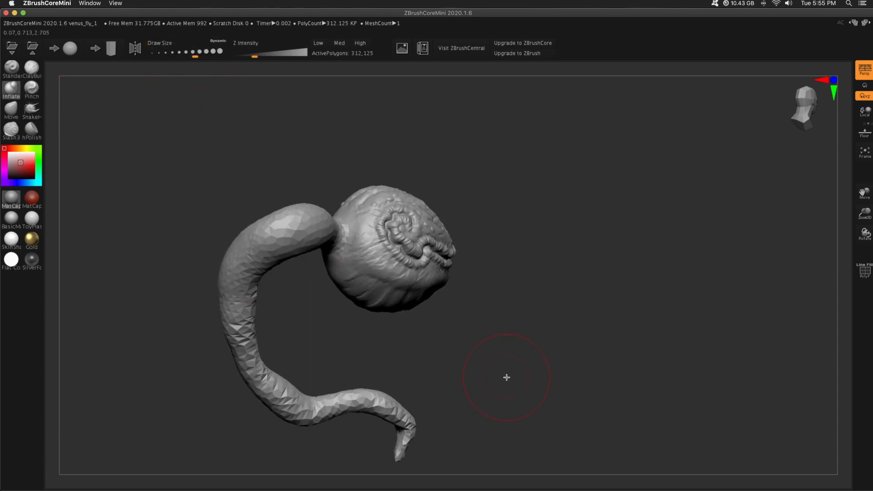
Step: Thicken the neck with Inflate and reshape it into a wavy coil that curls at its end
drag(507, 378, 209, 70)
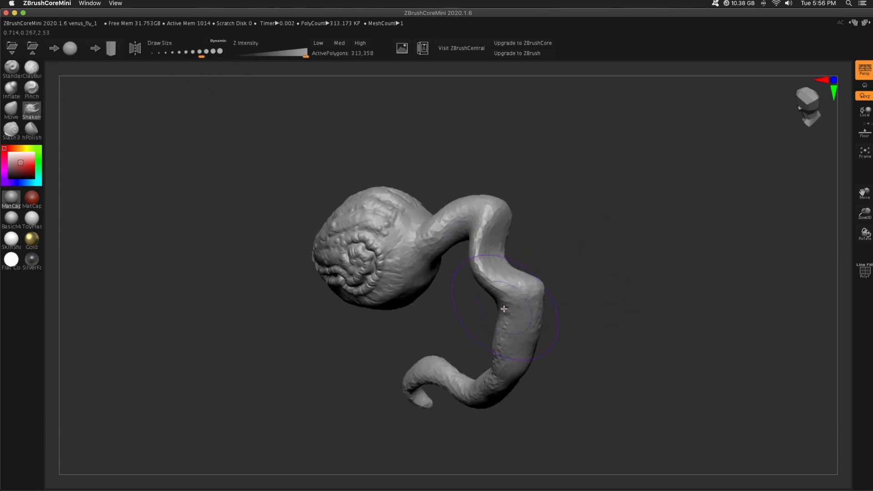
drag(504, 309, 230, 300)
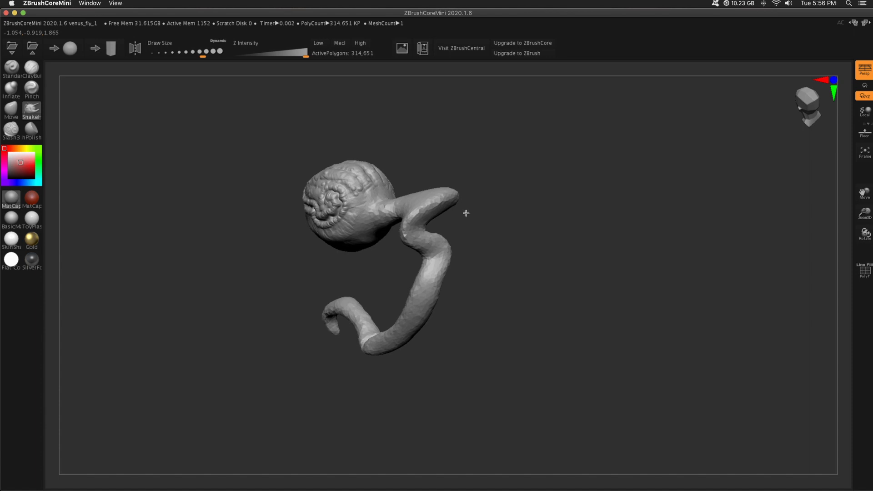
drag(465, 213, 247, 286)
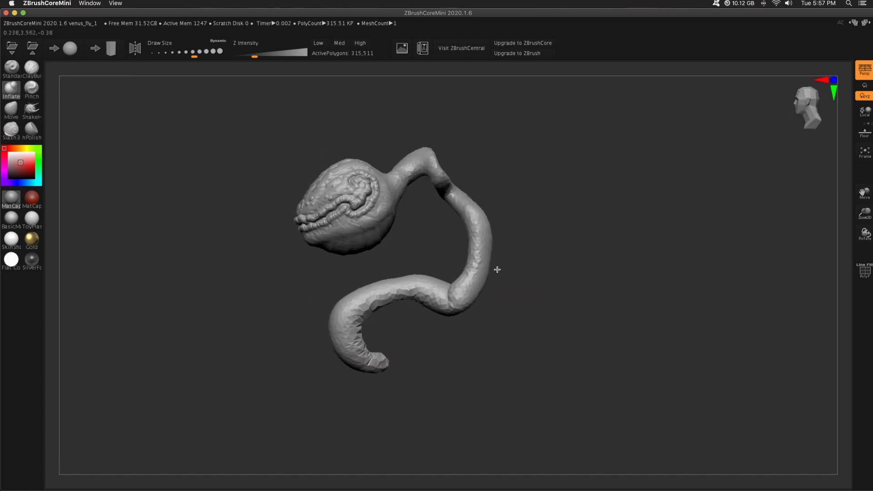
drag(496, 269, 401, 212)
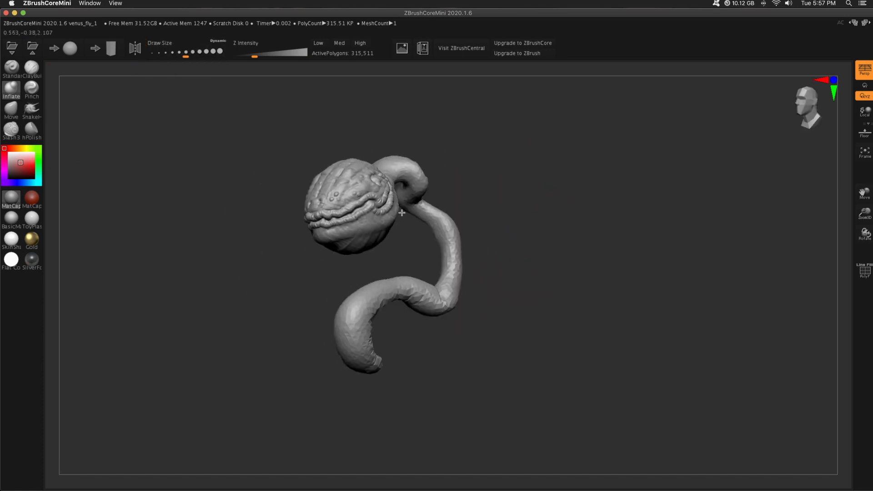
drag(401, 212, 357, 362)
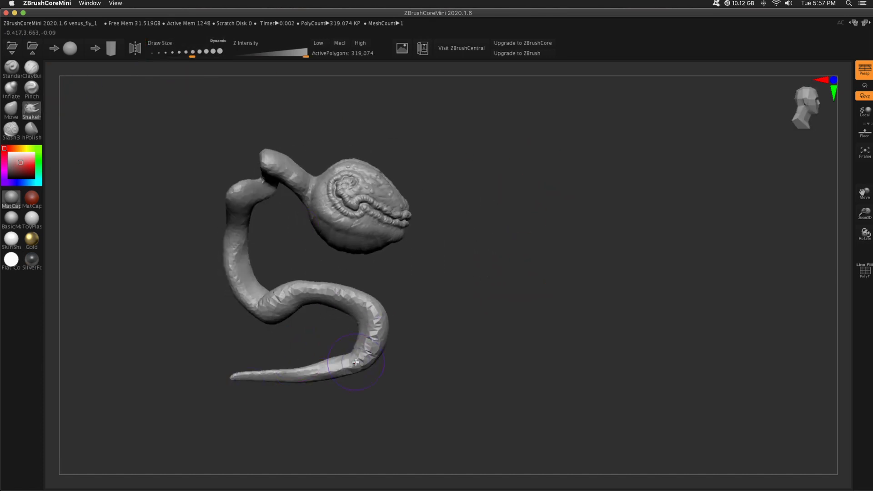
Step: Snake a tapering tail and several spindly legs out of the neck's base
drag(356, 363, 452, 355)
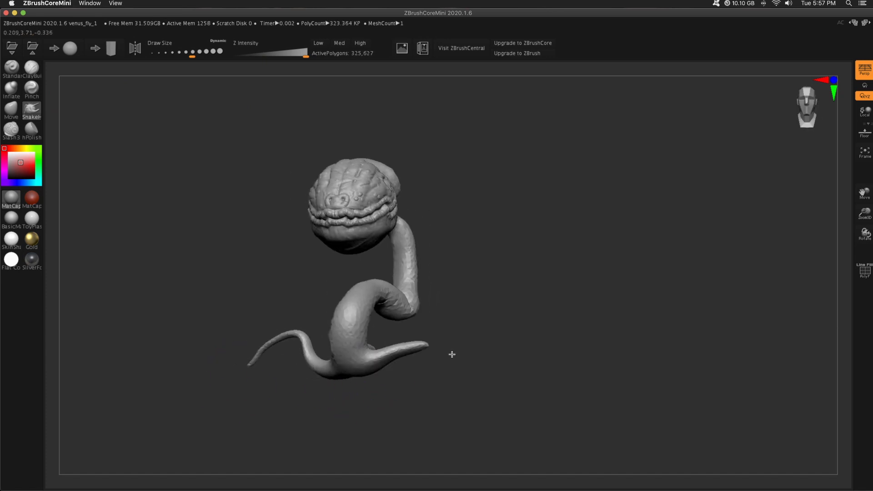
drag(452, 354, 251, 403)
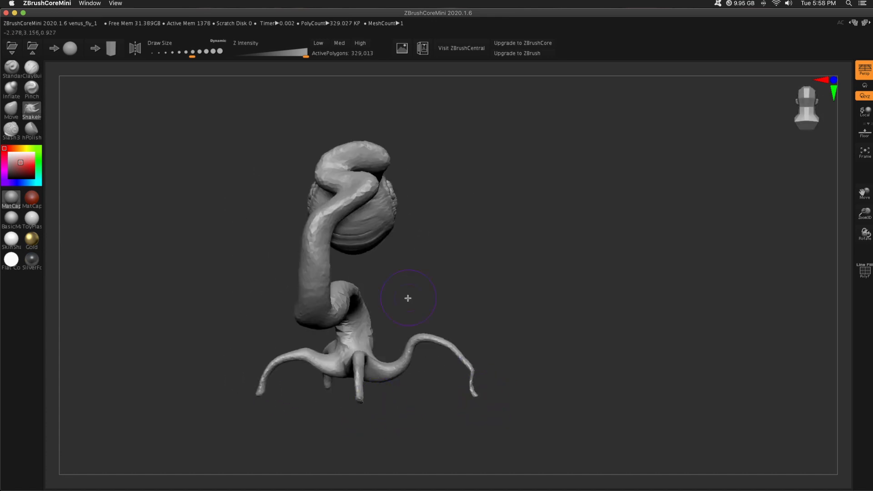
Step: Pull out another leg, build up the body mass where the legs meet, and knob the leg tips
drag(407, 299, 388, 410)
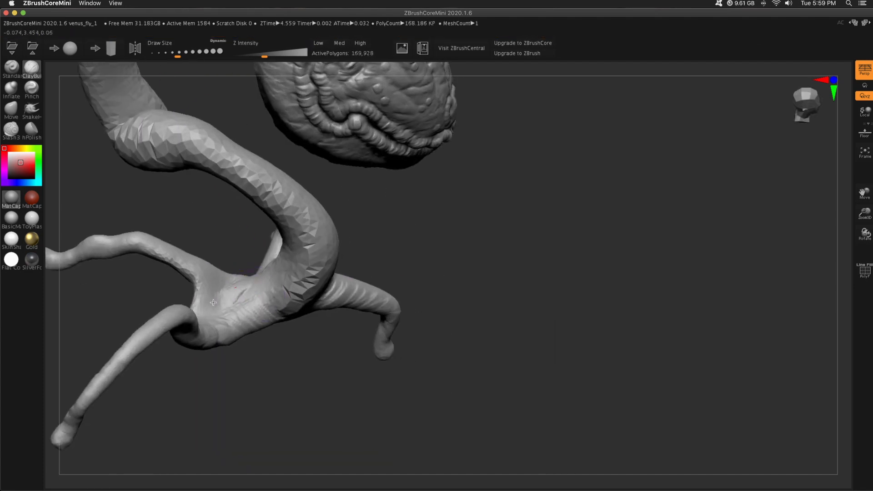
drag(213, 302, 559, 215)
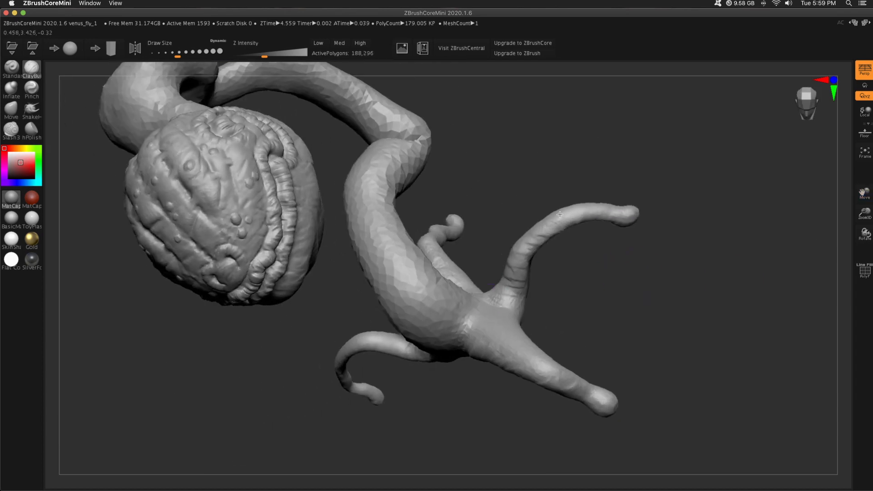
drag(559, 215, 721, 262)
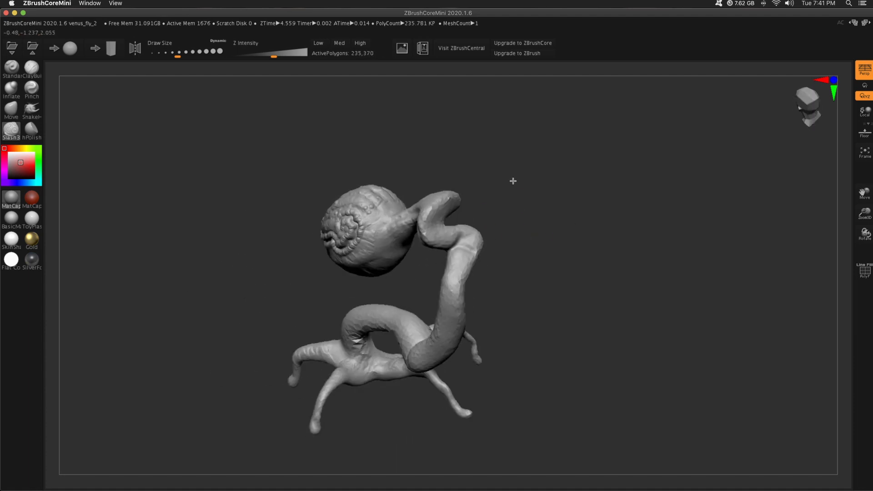
Step: Carve Slash3 grooves and ridges along the whole coiling neck, its bends, and the leg joint
drag(512, 181, 282, 229)
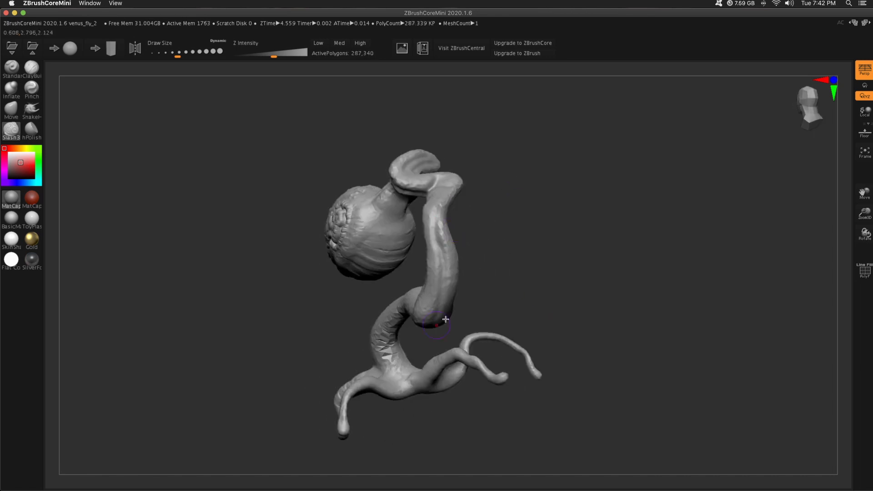
drag(445, 318, 469, 307)
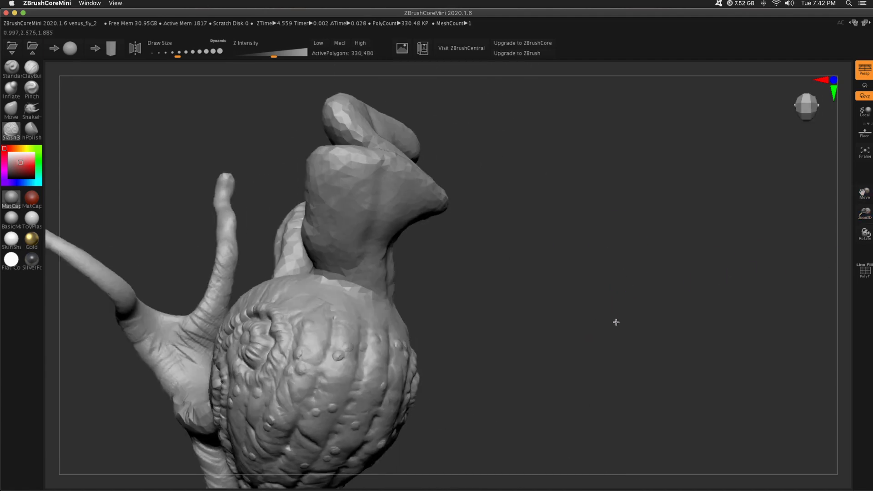
drag(615, 322, 487, 216)
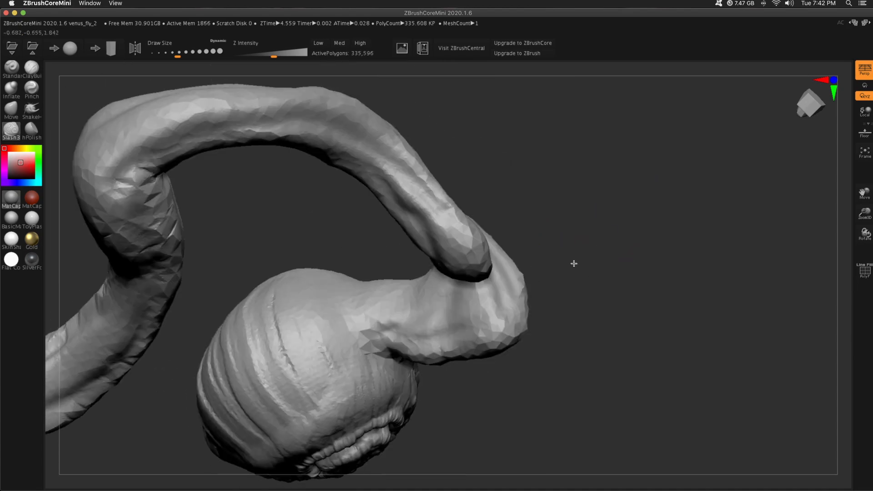
drag(574, 264, 215, 246)
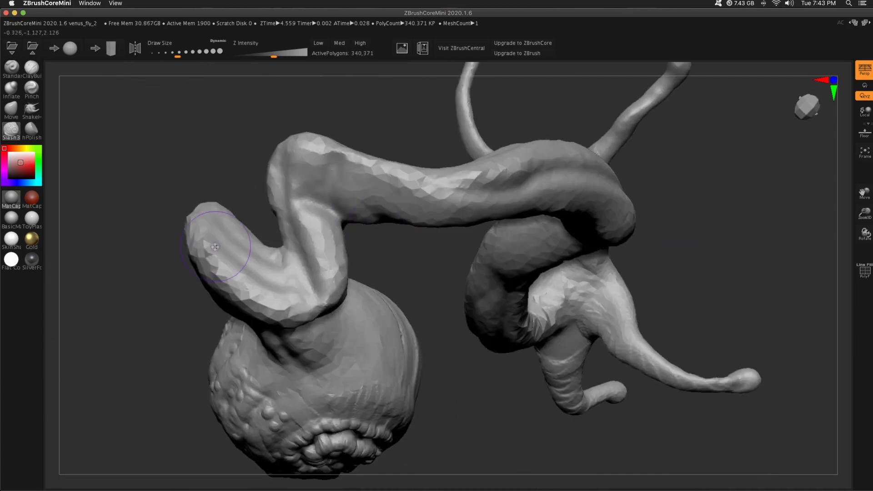
drag(215, 246, 243, 259)
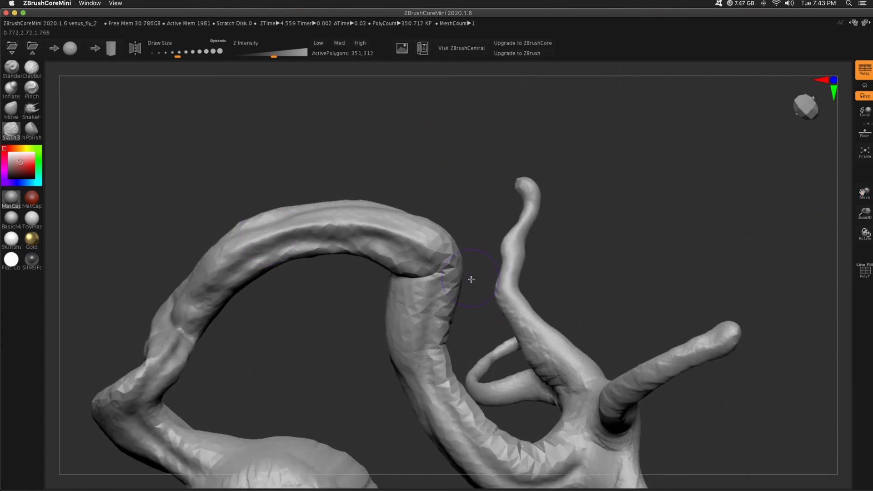
drag(471, 279, 365, 280)
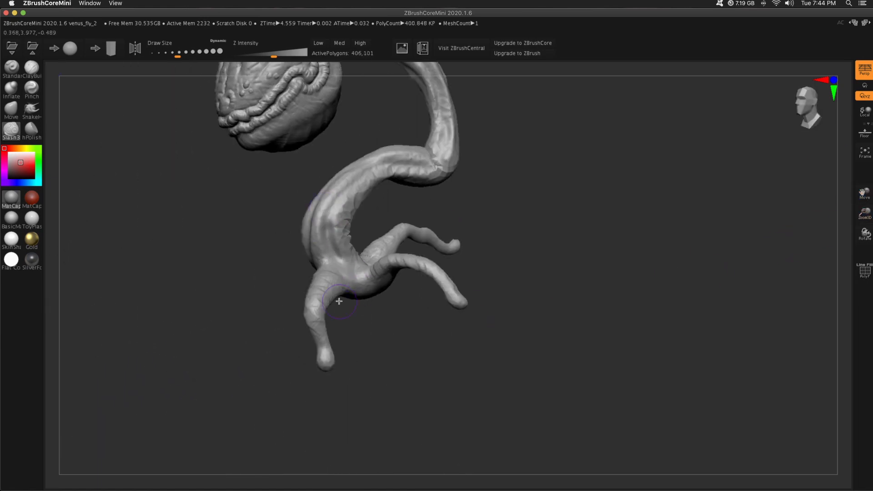
drag(339, 301, 343, 208)
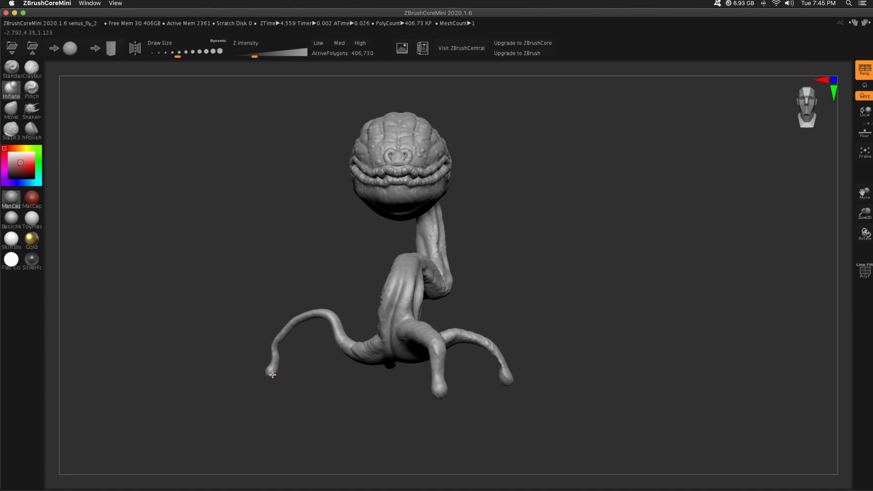
Step: Swell a foot tip, then orbit around the creature and close in on the pod's mouth for the tongue
drag(272, 375, 460, 388)
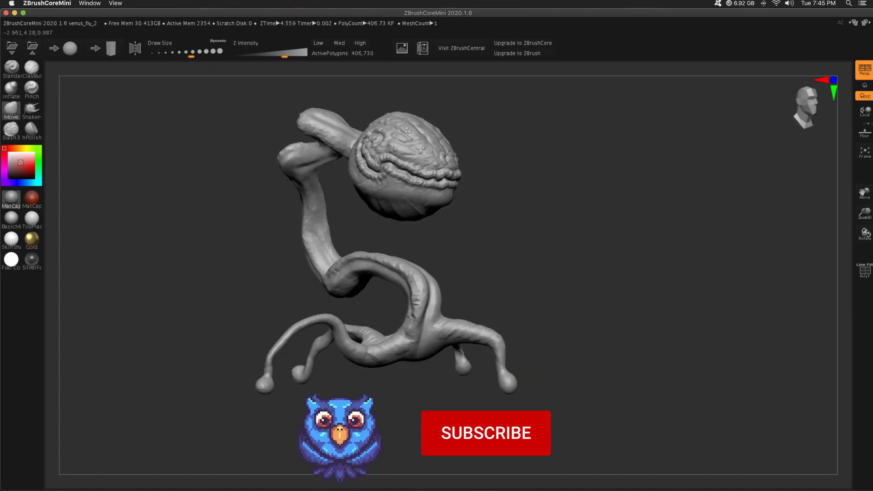
drag(390, 222, 389, 401)
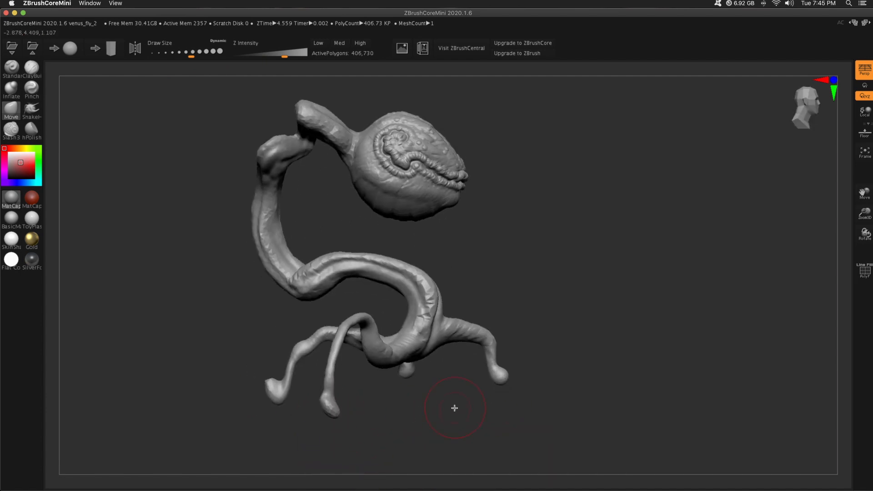
drag(454, 408, 256, 378)
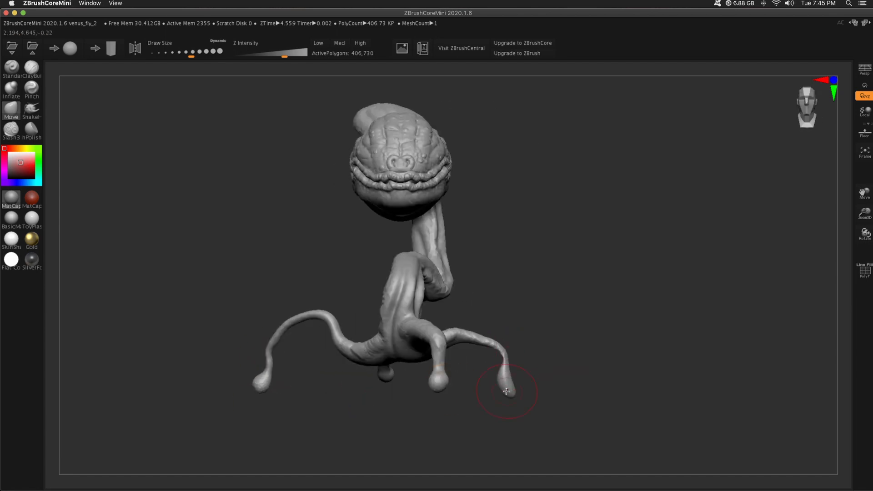
drag(507, 391, 766, 195)
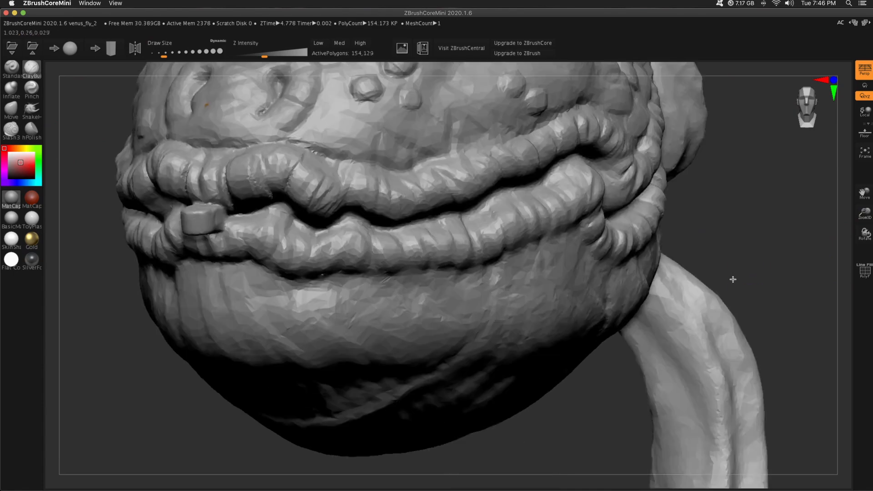
Step: Pull a tongue from the mouth with Move, stretch it to a long dangling point, and tighten it with Pinch
drag(733, 279, 717, 219)
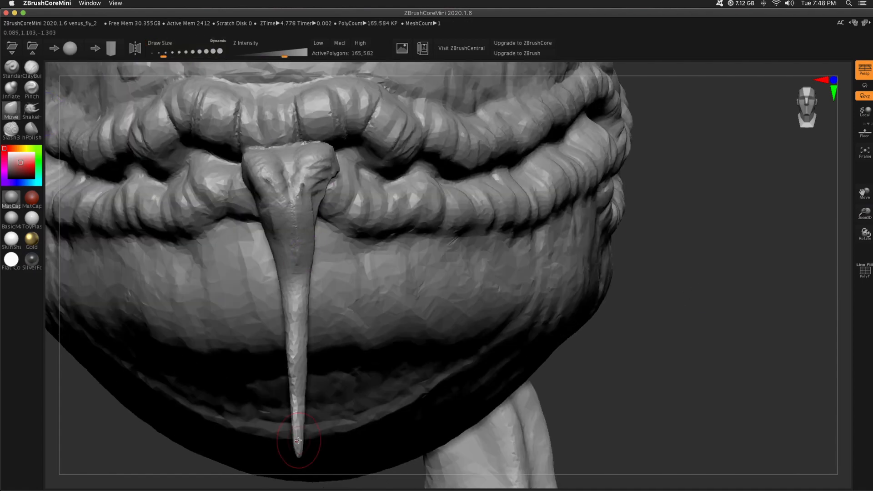
drag(298, 440, 707, 359)
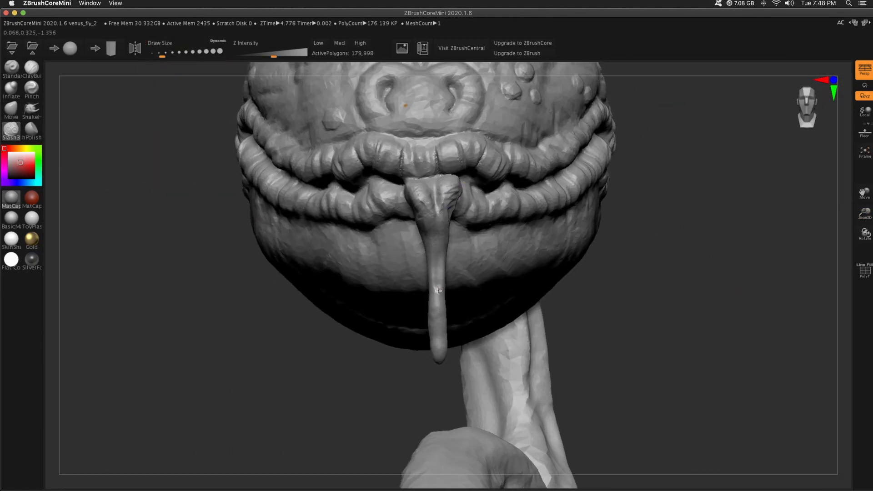
drag(437, 289, 109, 265)
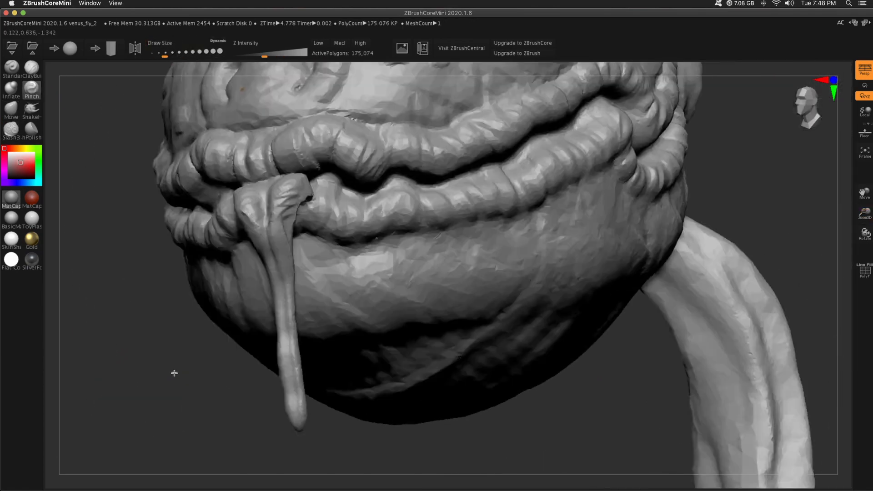
drag(175, 373, 734, 391)
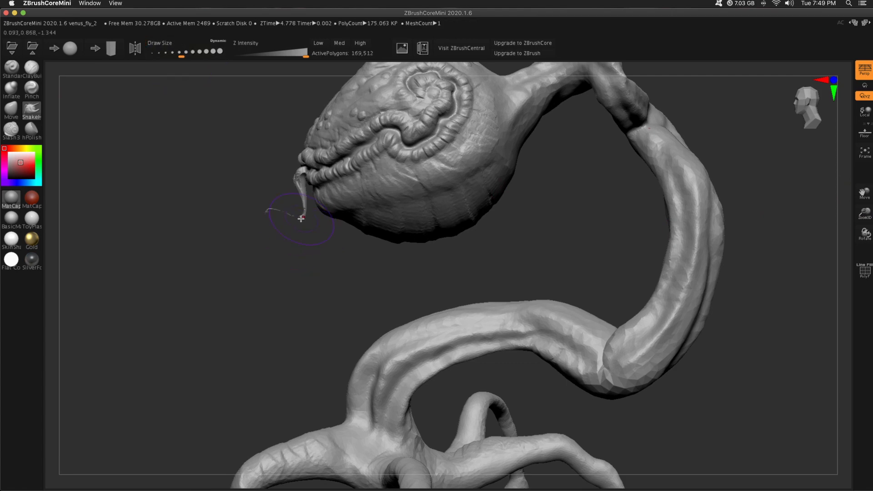
Step: Hook the tongue's tip into an outward curl and shape its root at the lip
drag(301, 218, 289, 199)
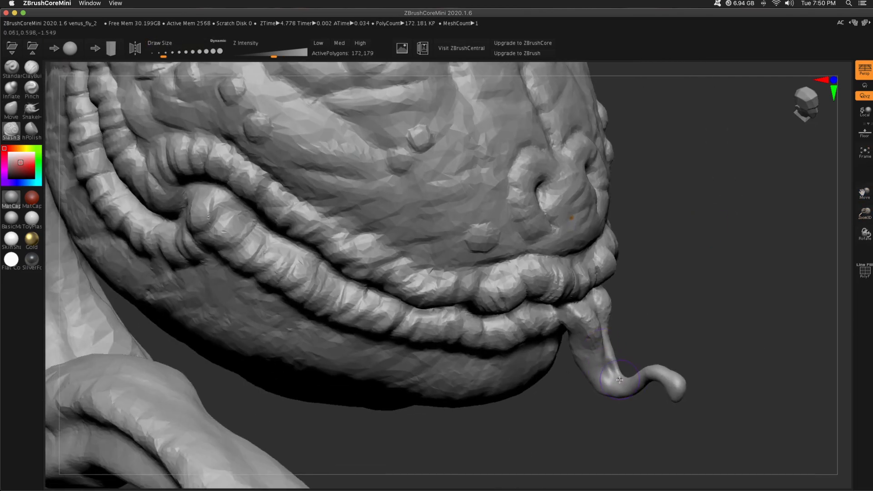
drag(619, 380, 483, 321)
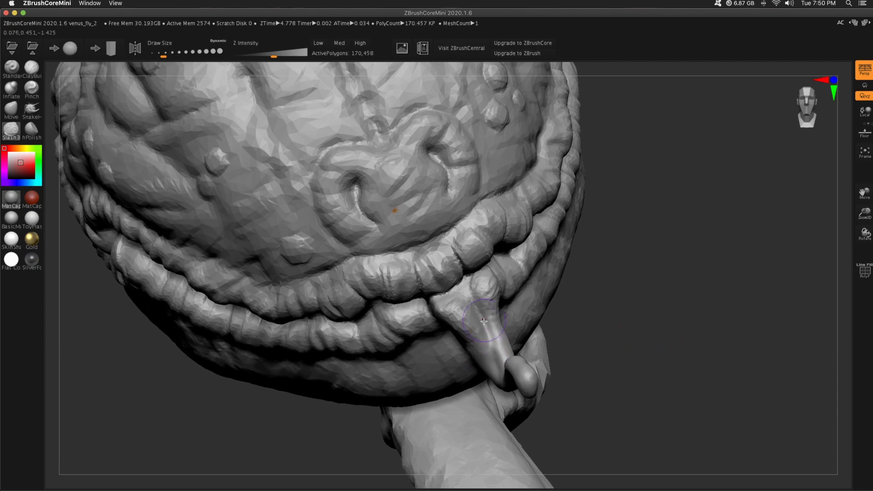
drag(483, 321, 669, 265)
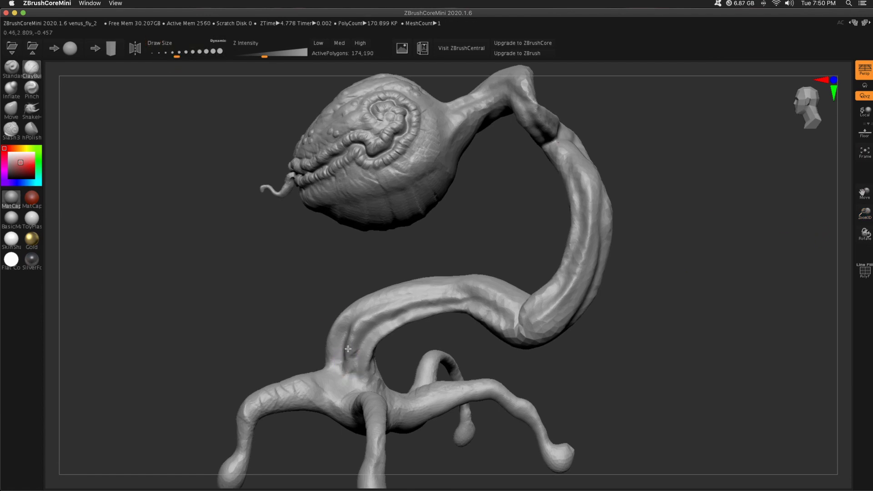
Step: Orbit around the pod and build up the neck with ClayBuildup where it joins the back of the head
drag(348, 349, 419, 341)
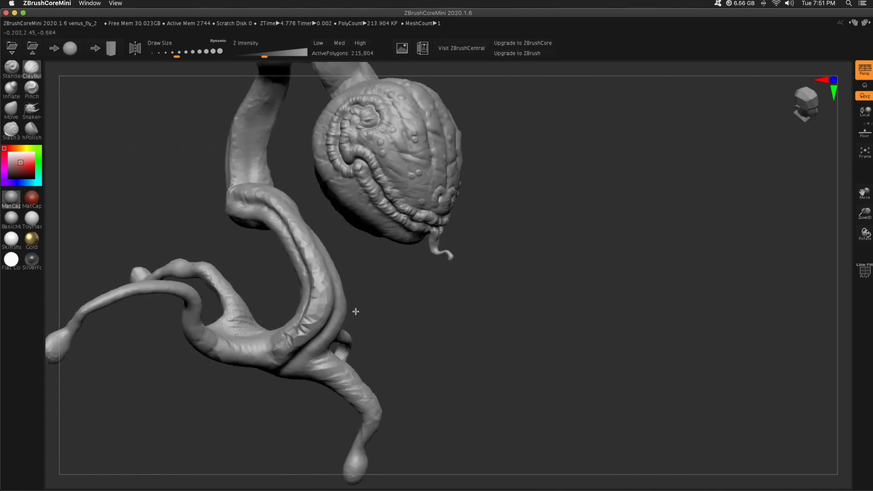
drag(357, 312, 586, 278)
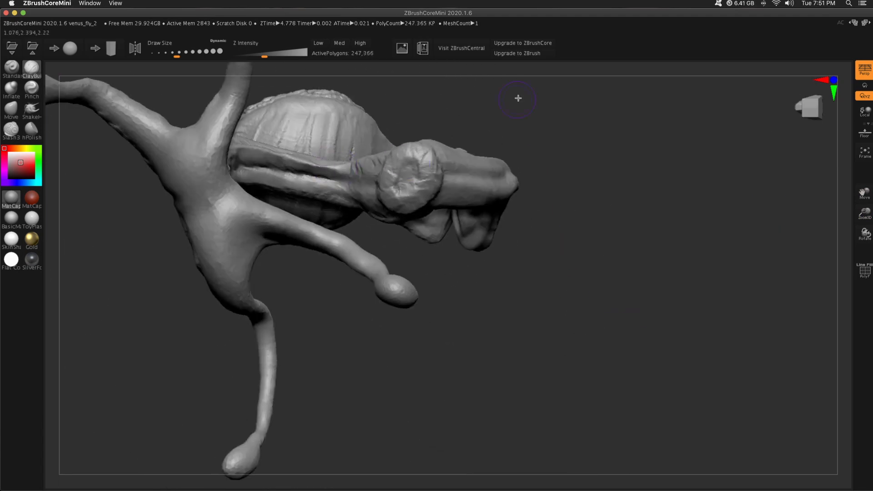
drag(518, 98, 164, 232)
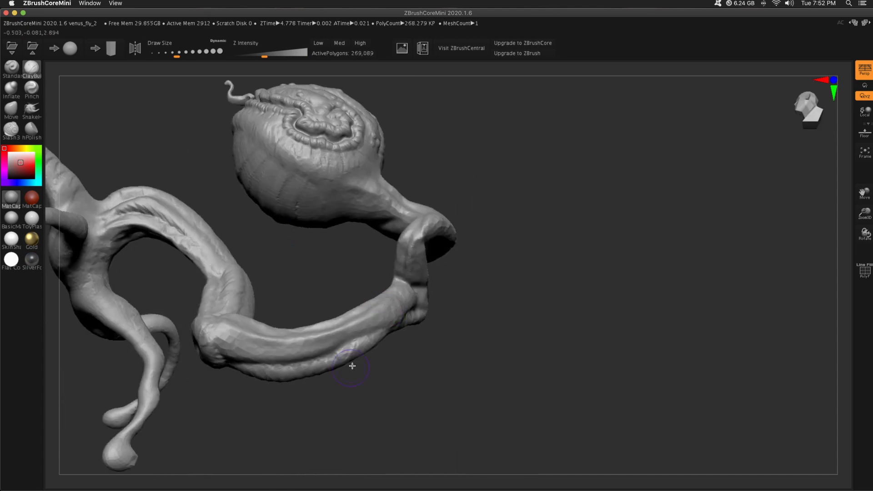
drag(352, 366, 490, 291)
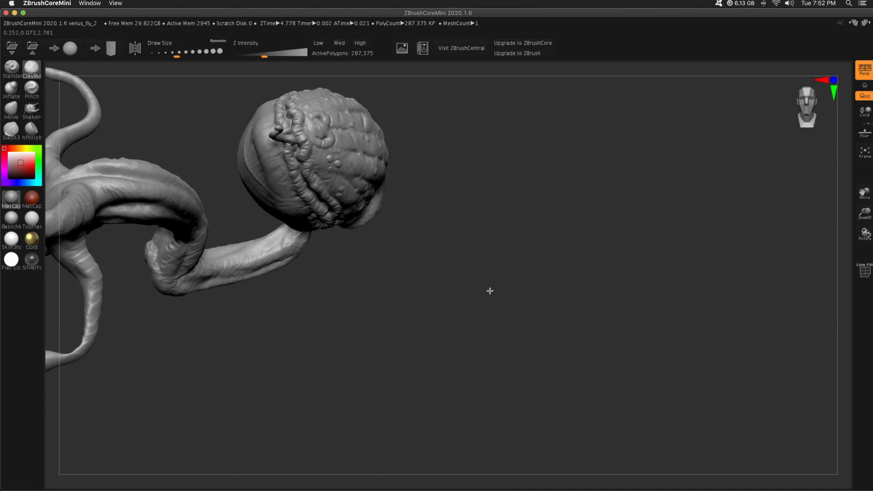
drag(489, 291, 339, 278)
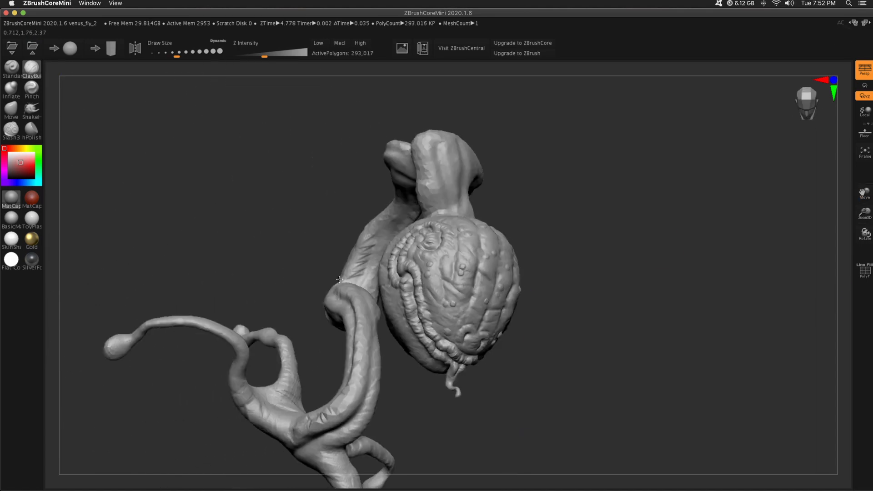
drag(339, 278, 431, 181)
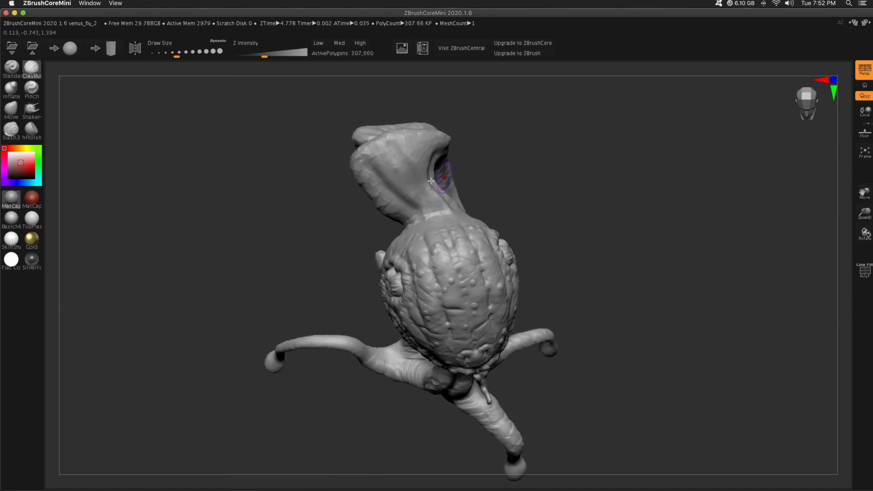
drag(431, 181, 393, 212)
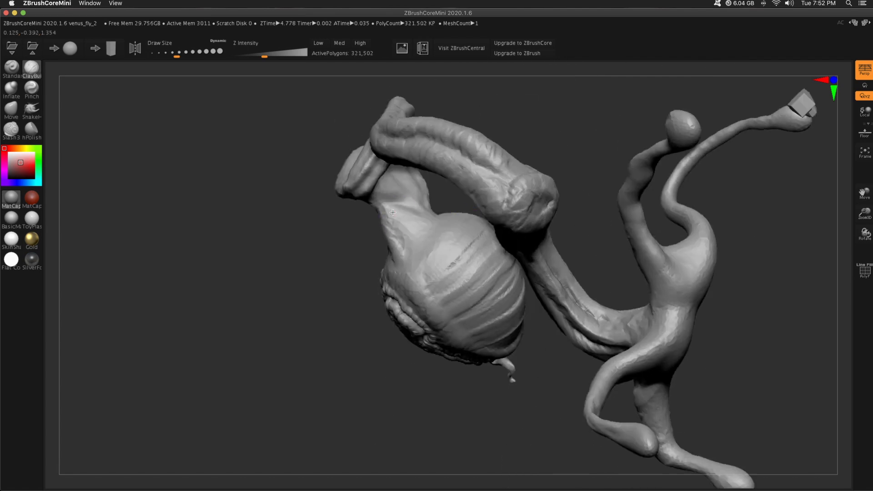
drag(392, 211, 440, 202)
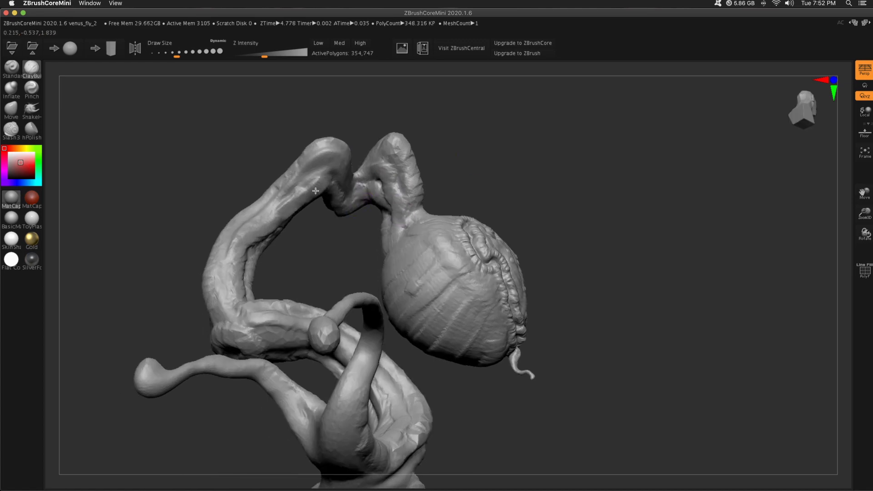
drag(316, 191, 590, 279)
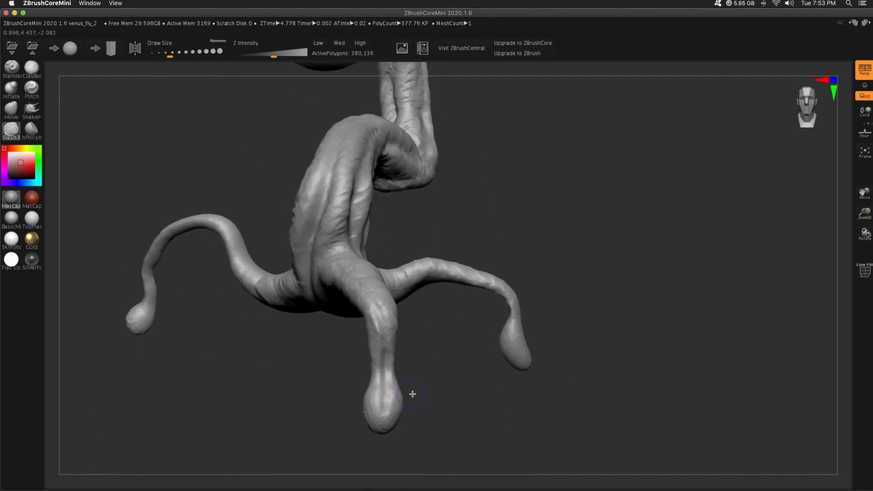
Step: Turn back to the body's front and carve ridges and wrinkles along the vine neck
drag(412, 394, 533, 314)
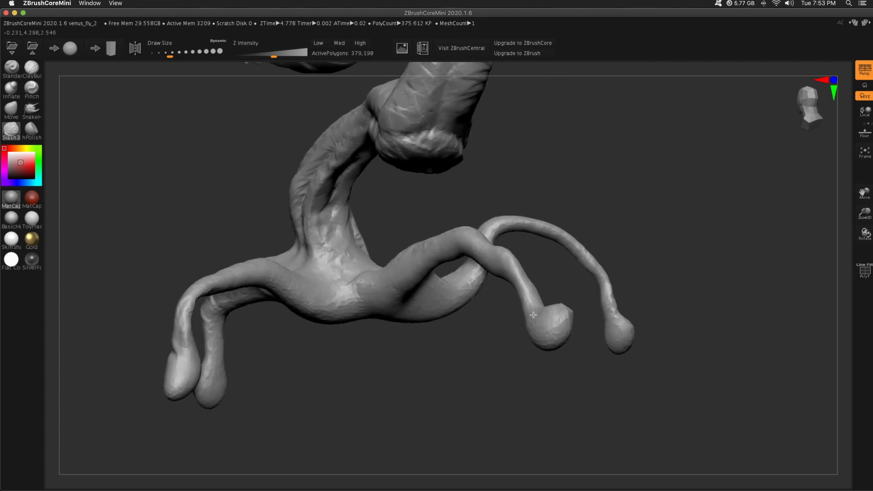
drag(532, 315, 190, 60)
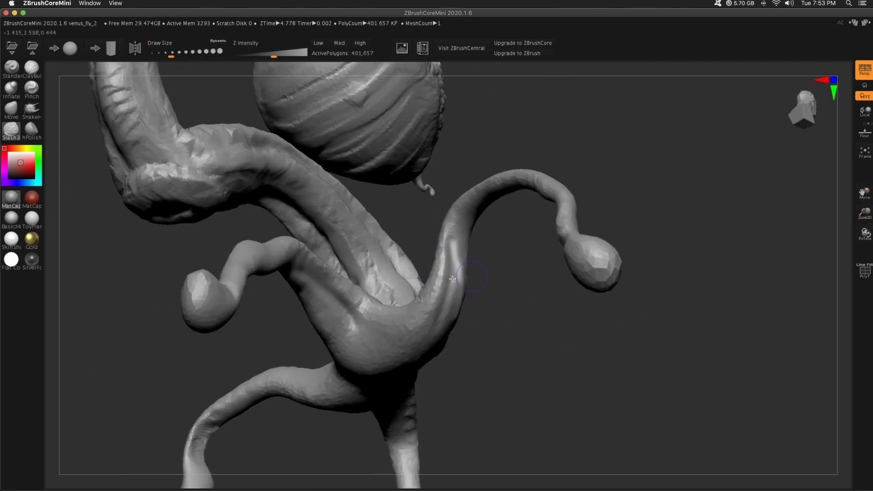
drag(451, 278, 544, 328)
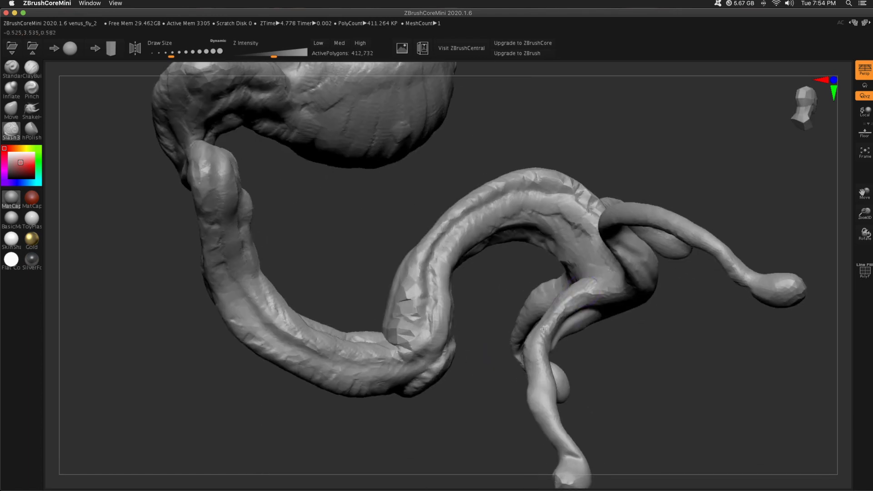
drag(545, 329, 736, 265)
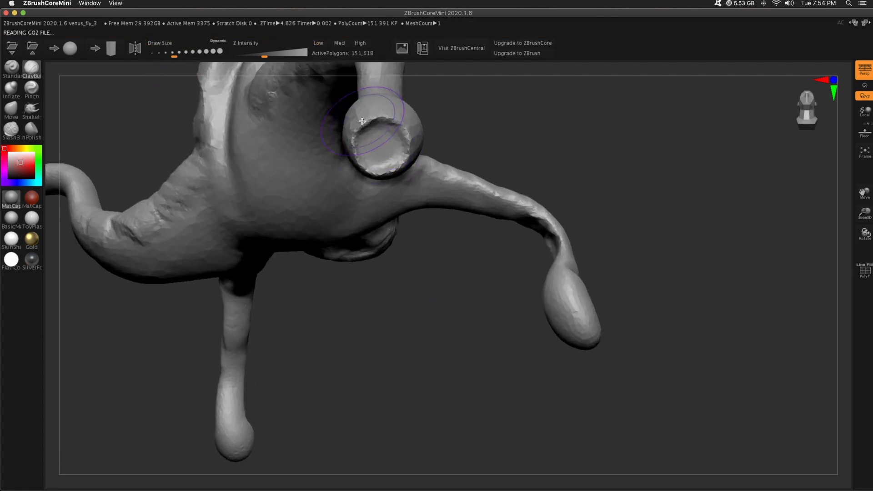
Step: Build up a leg tip, then pull the vine coil into a new shape over the body with Move
drag(362, 121, 610, 115)
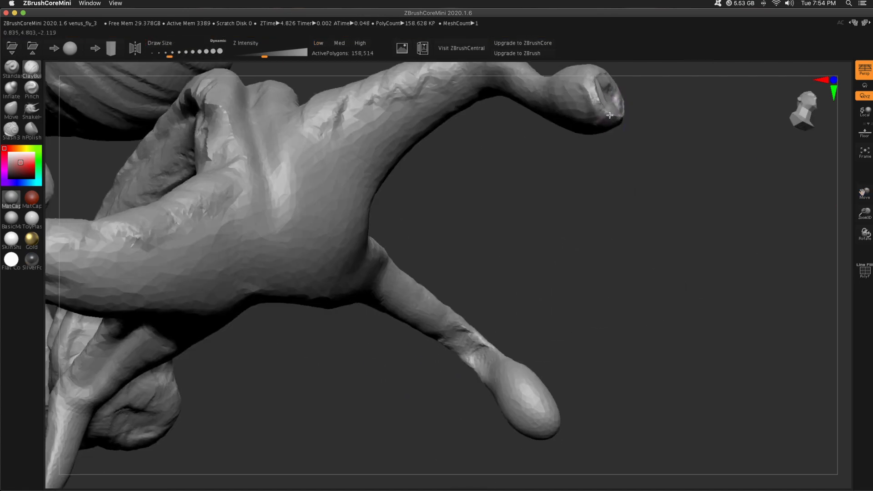
drag(609, 115, 545, 318)
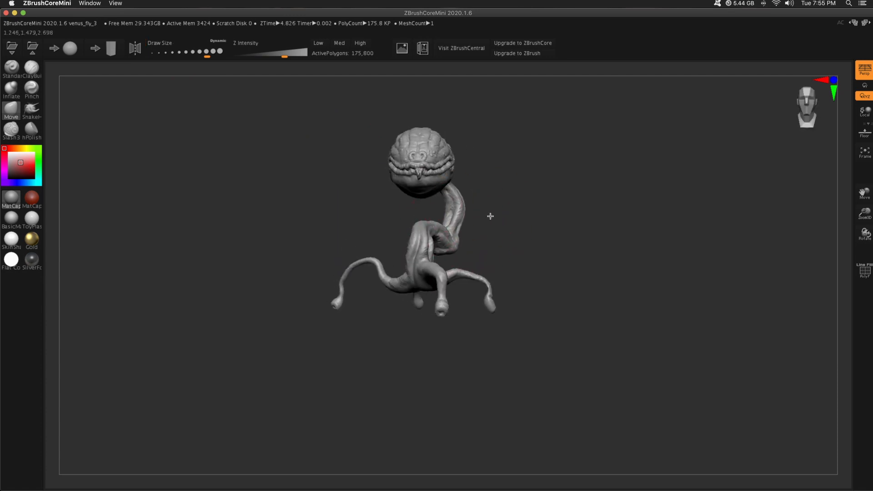
drag(490, 217, 417, 230)
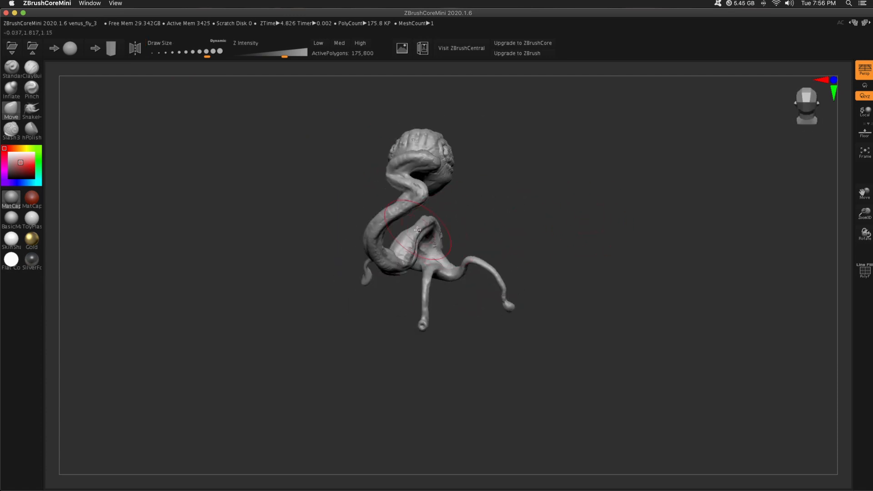
drag(418, 230, 355, 272)
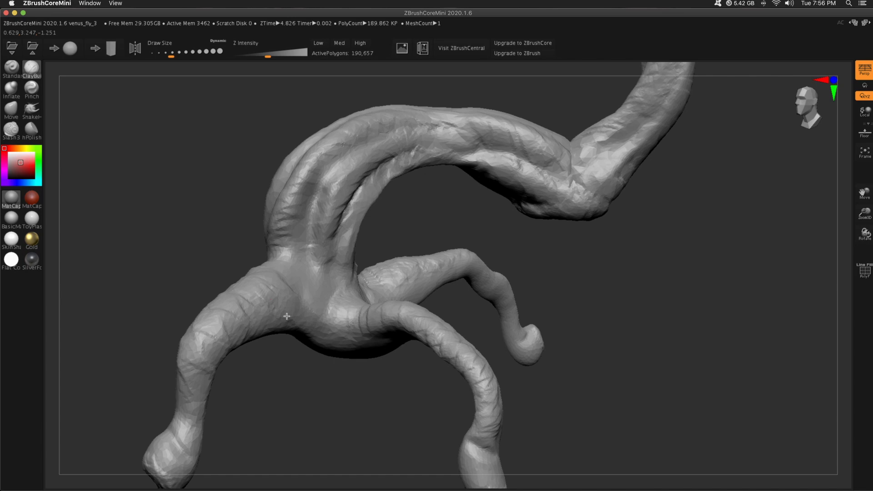
Step: Add ClayBuildup ridges and wrinkles across the body, legs, and coiled section
drag(286, 316, 309, 388)
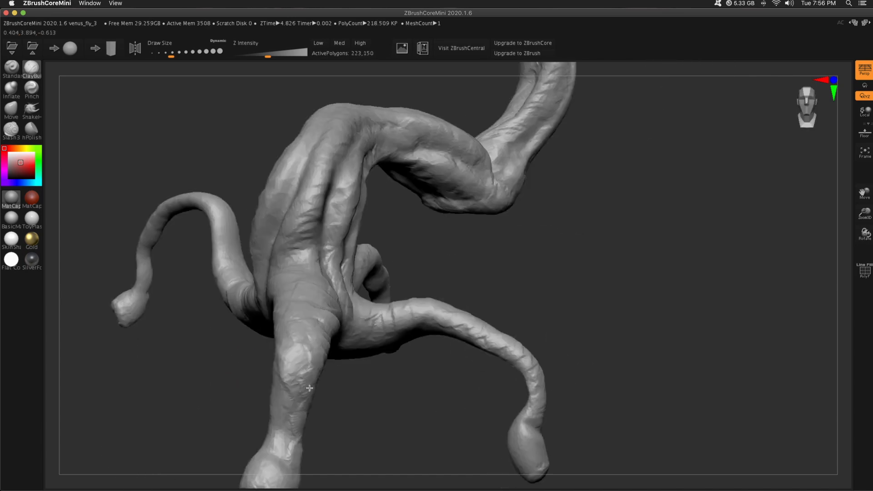
drag(309, 388, 385, 298)
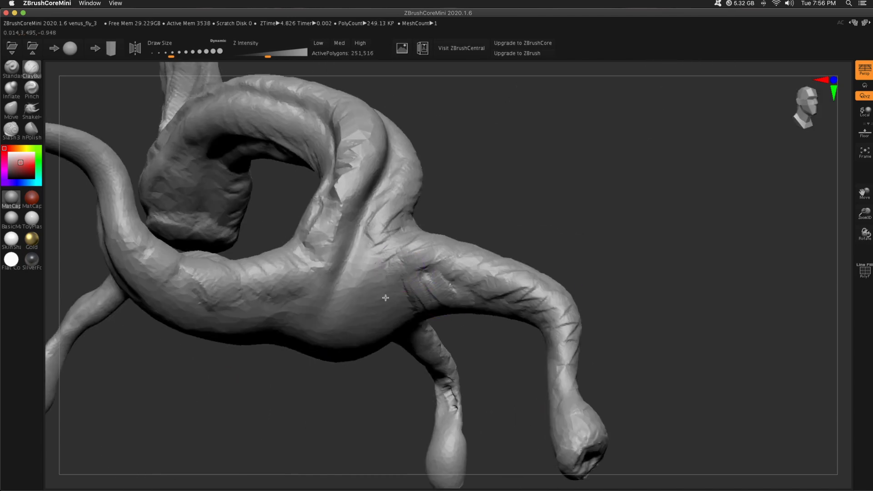
drag(385, 297, 336, 297)
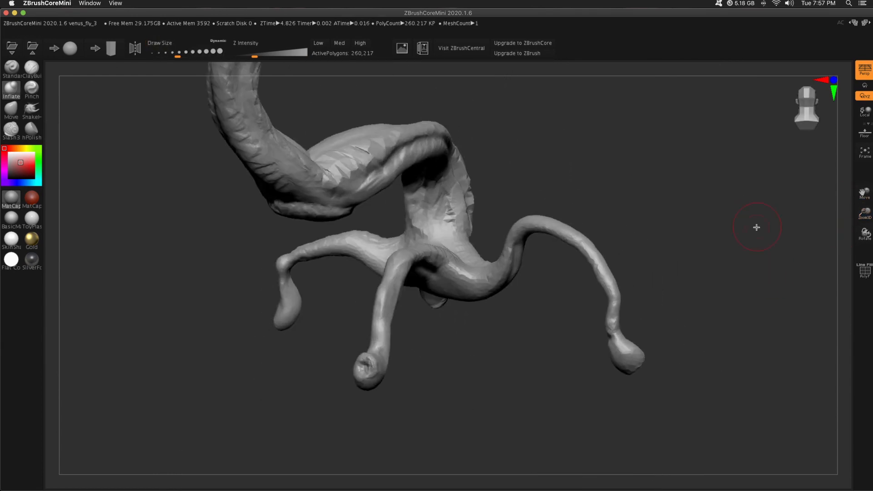
Step: Inflate the leg tops and feet into rounded knobs with an adjusted Draw Size, then build up the body at the leg joint
drag(756, 228, 315, 247)
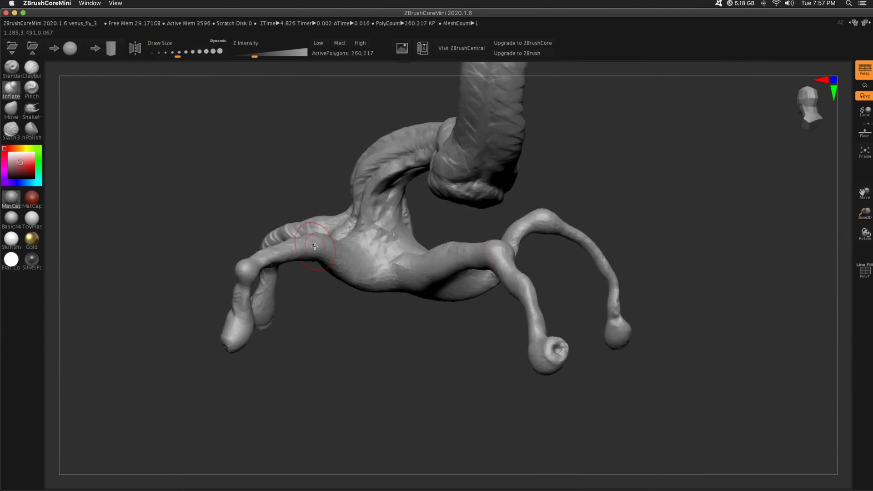
drag(314, 246, 399, 267)
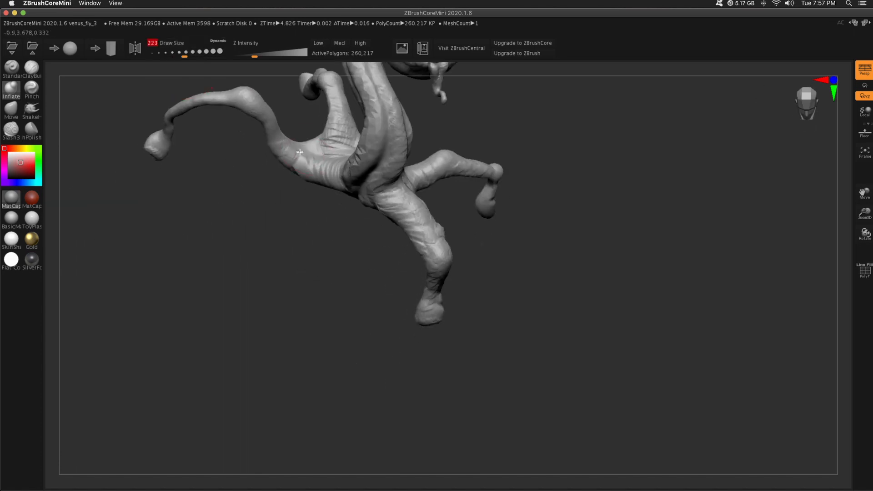
drag(301, 150, 475, 312)
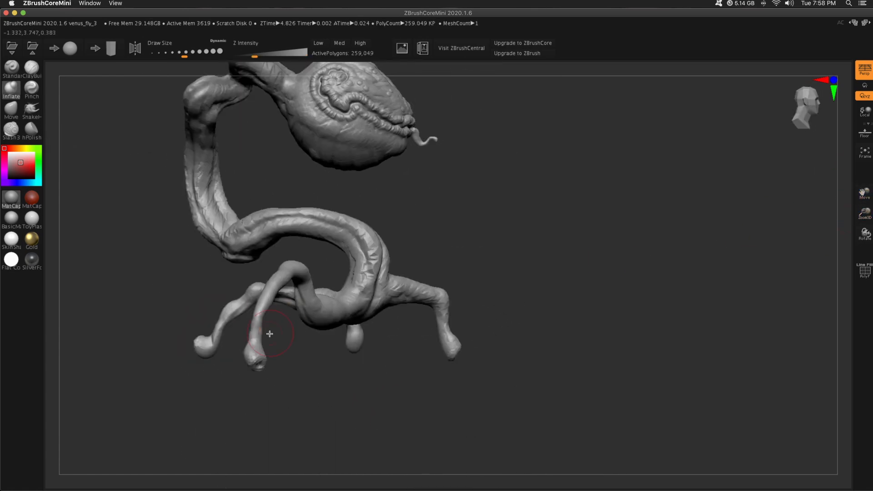
drag(270, 334, 422, 212)
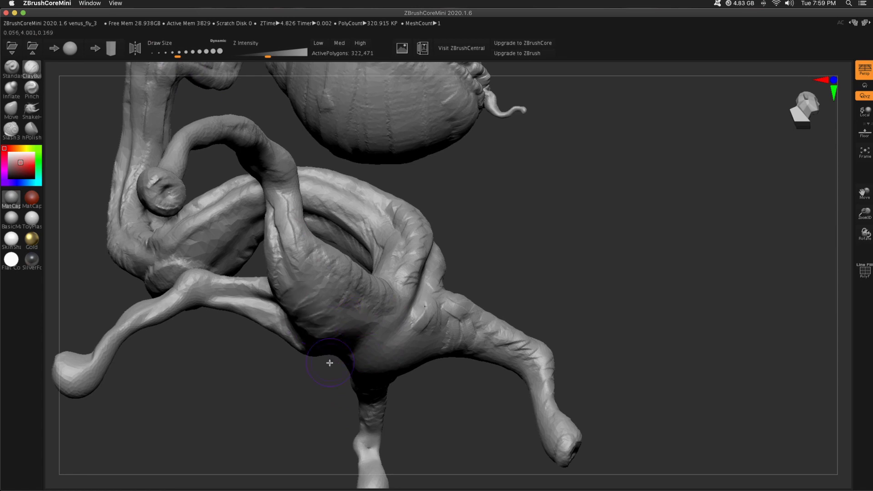
drag(328, 362, 577, 261)
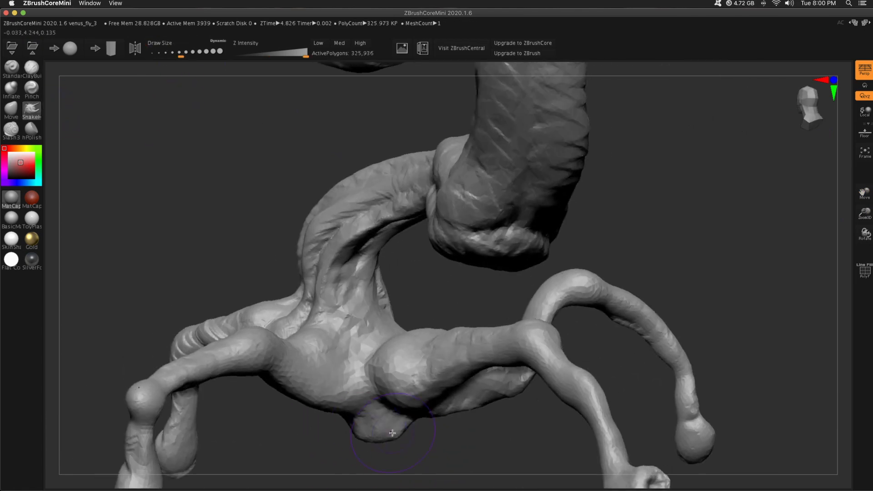
Step: Pull out a lump under the body with SnakeHook and round it up with ClayBuildup
drag(393, 433, 392, 222)
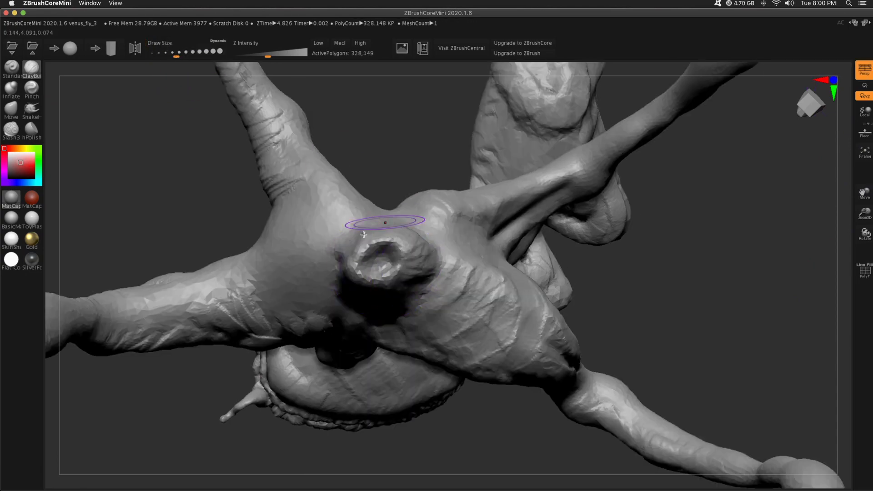
drag(362, 235, 459, 316)
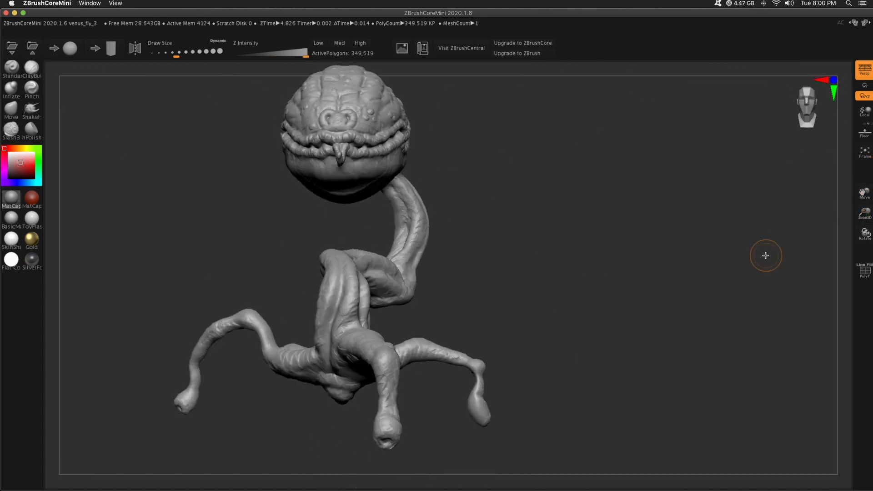
Step: Orbit the flytrap creature on the floor grid to review its sides, back and front
drag(765, 256, 710, 248)
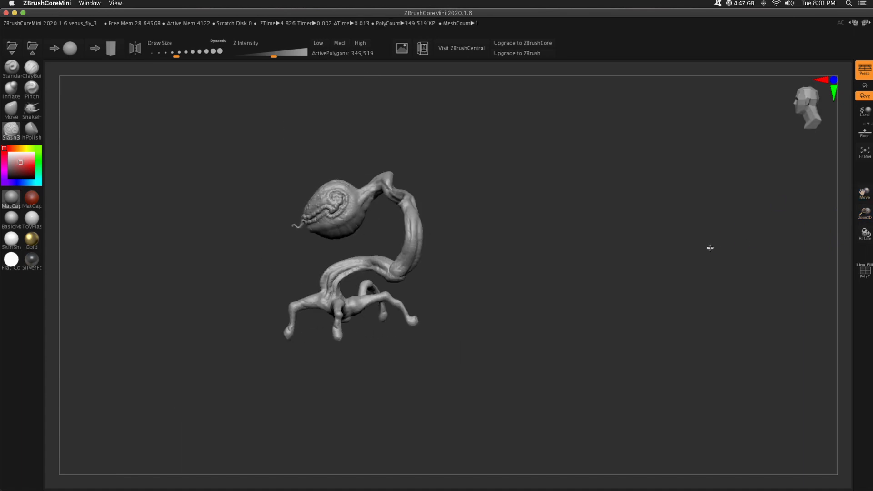
drag(710, 248, 544, 357)
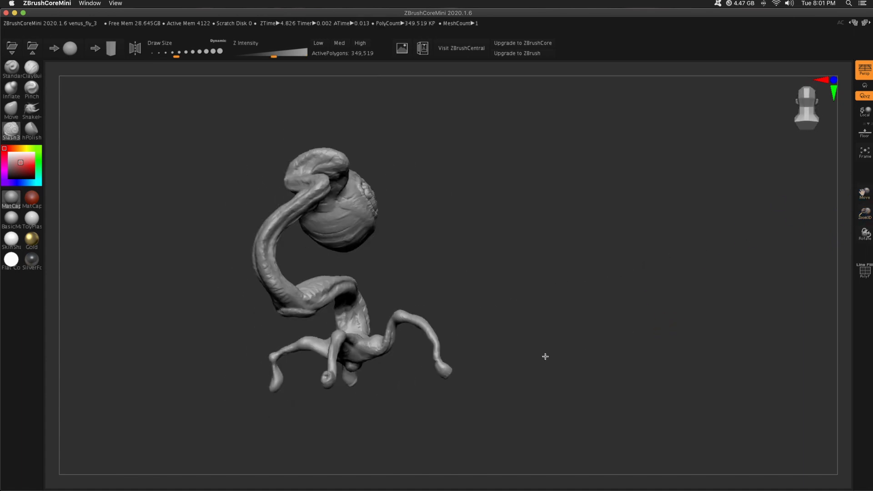
drag(544, 356, 687, 186)
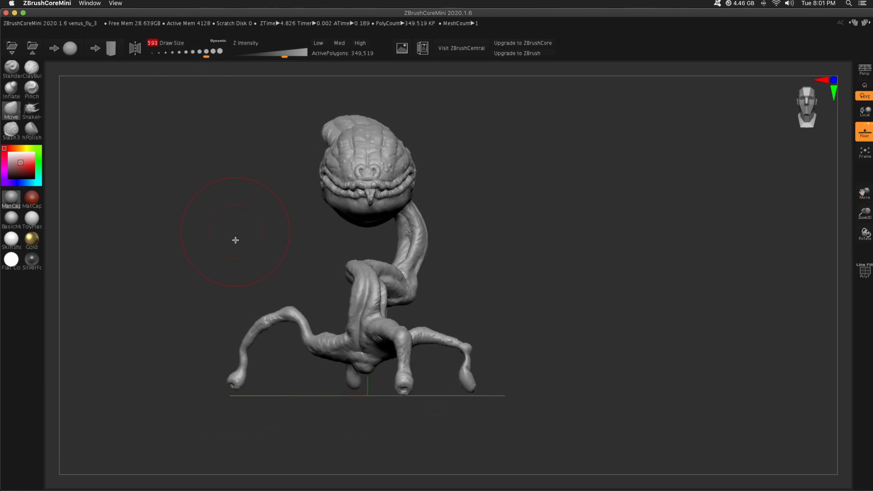
drag(235, 240, 380, 427)
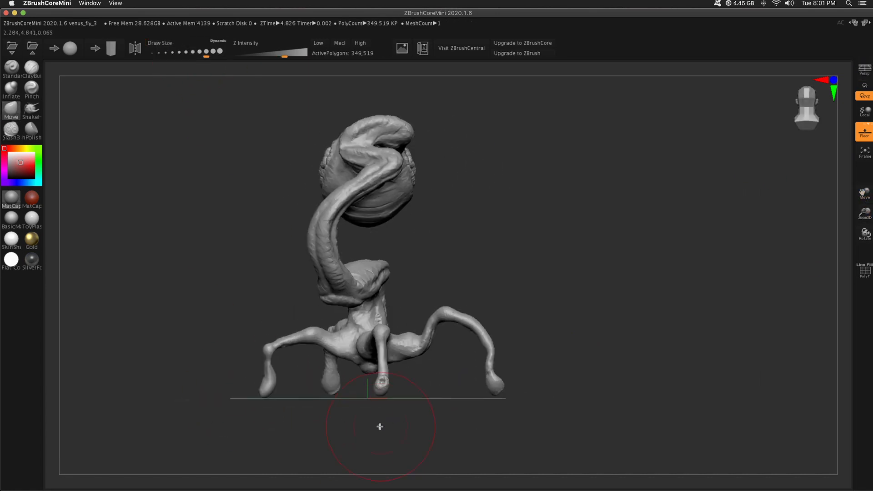
drag(380, 426, 671, 314)
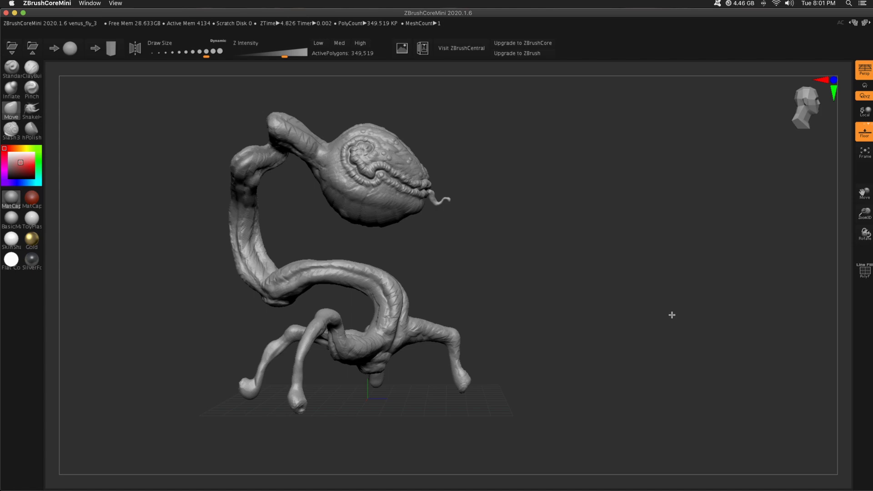